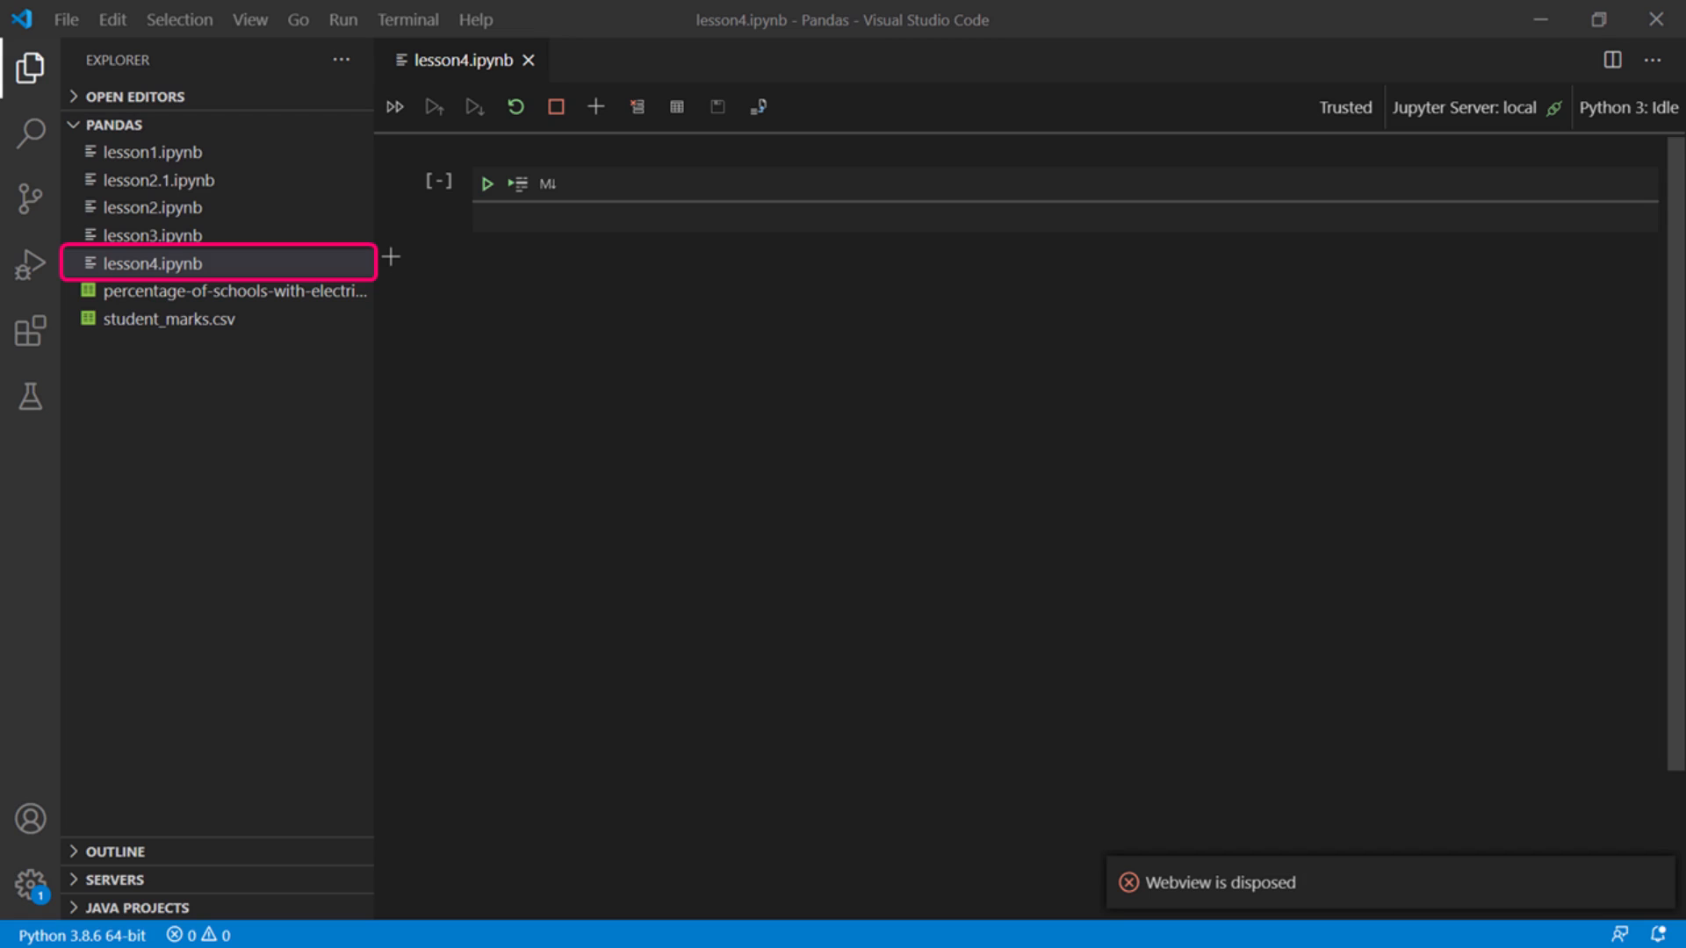
Write a cell importing pandas, reading student_marks.csv into df and displaying df
type("import pandas as pd")
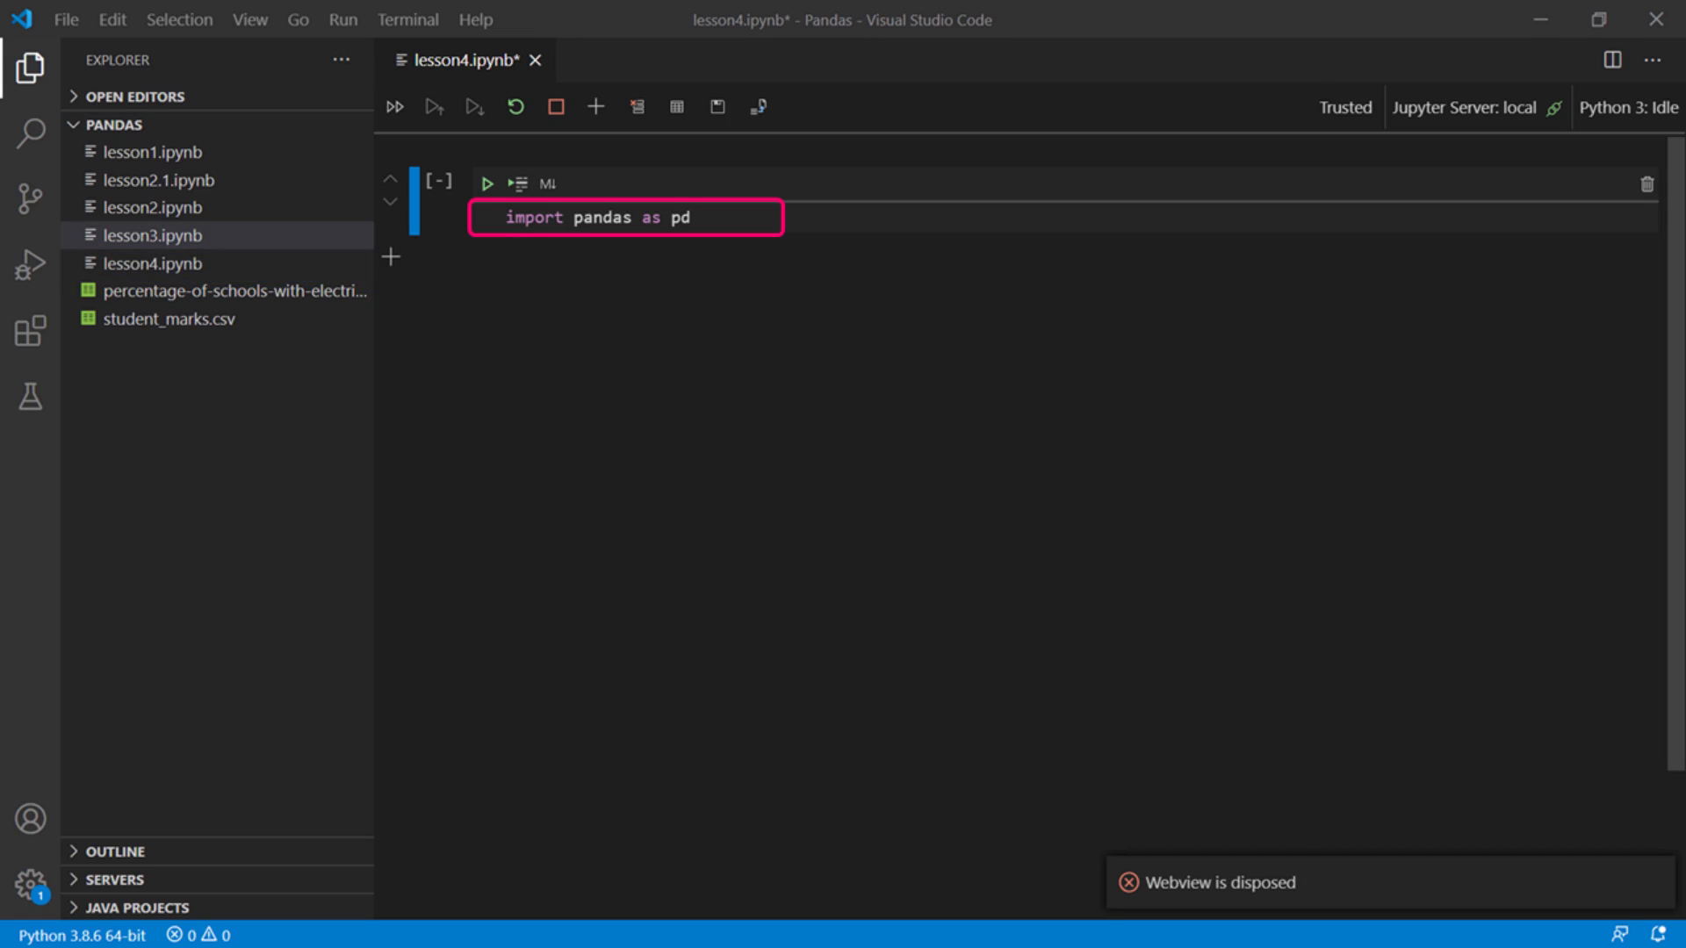
type("df = pd.read_csv(\"student_marks.csv\")")
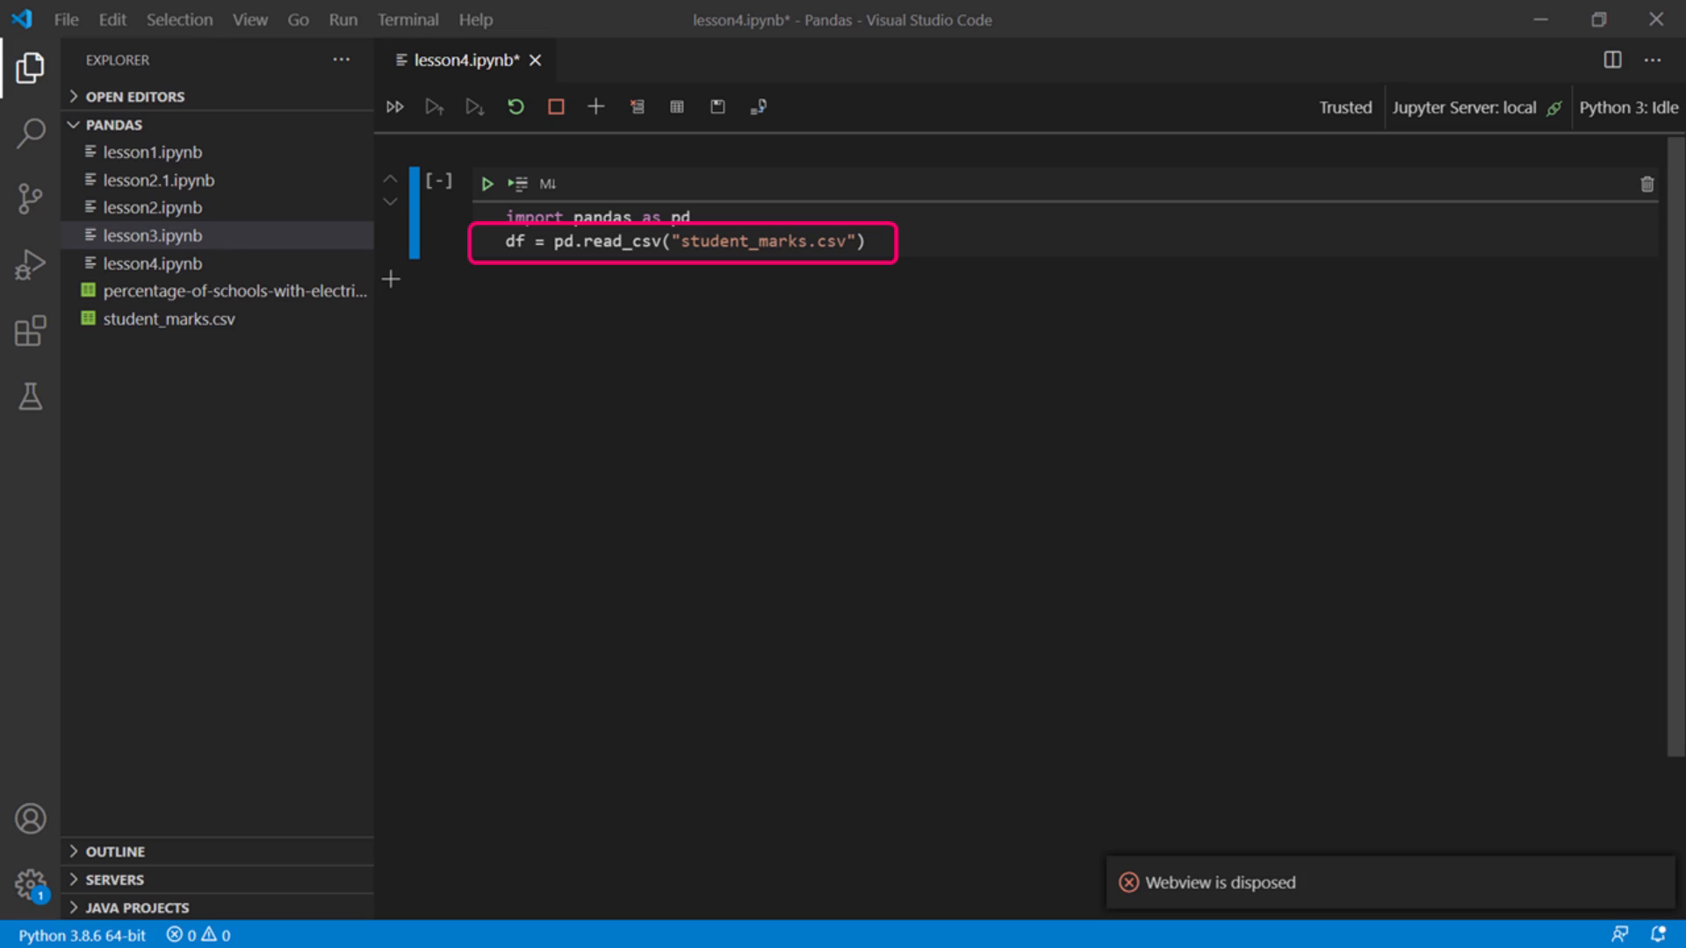
type("df")
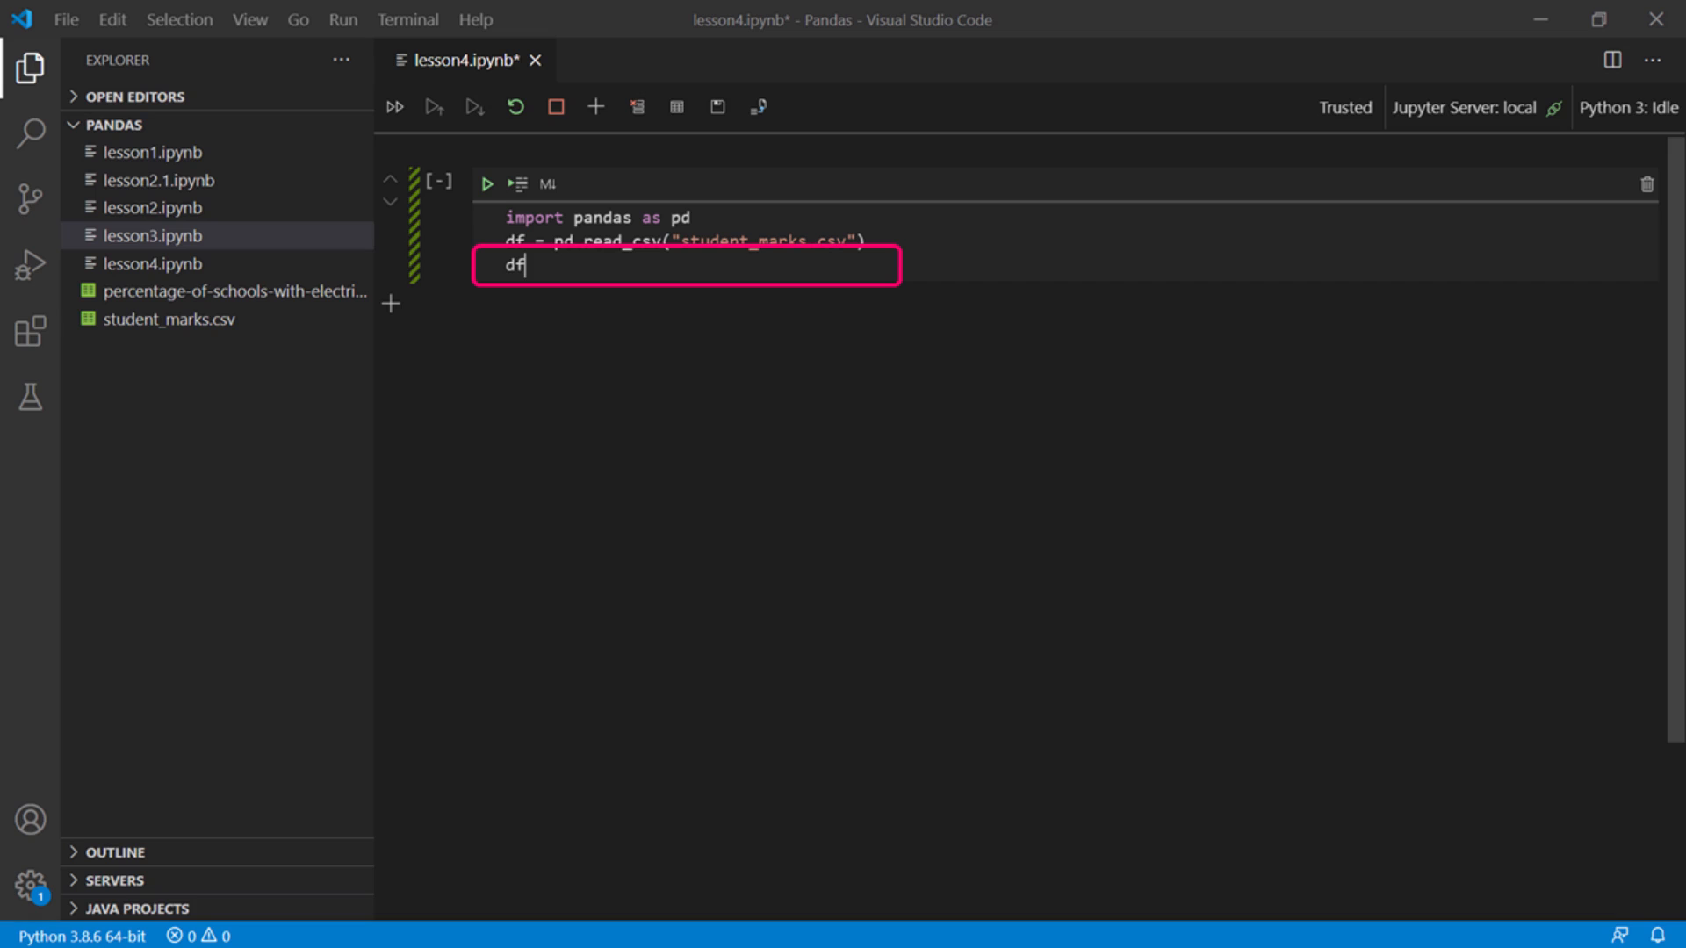
Run the cell to show the marks table and add pd.set_option("display.max_rows", 0)
left_click(486, 182)
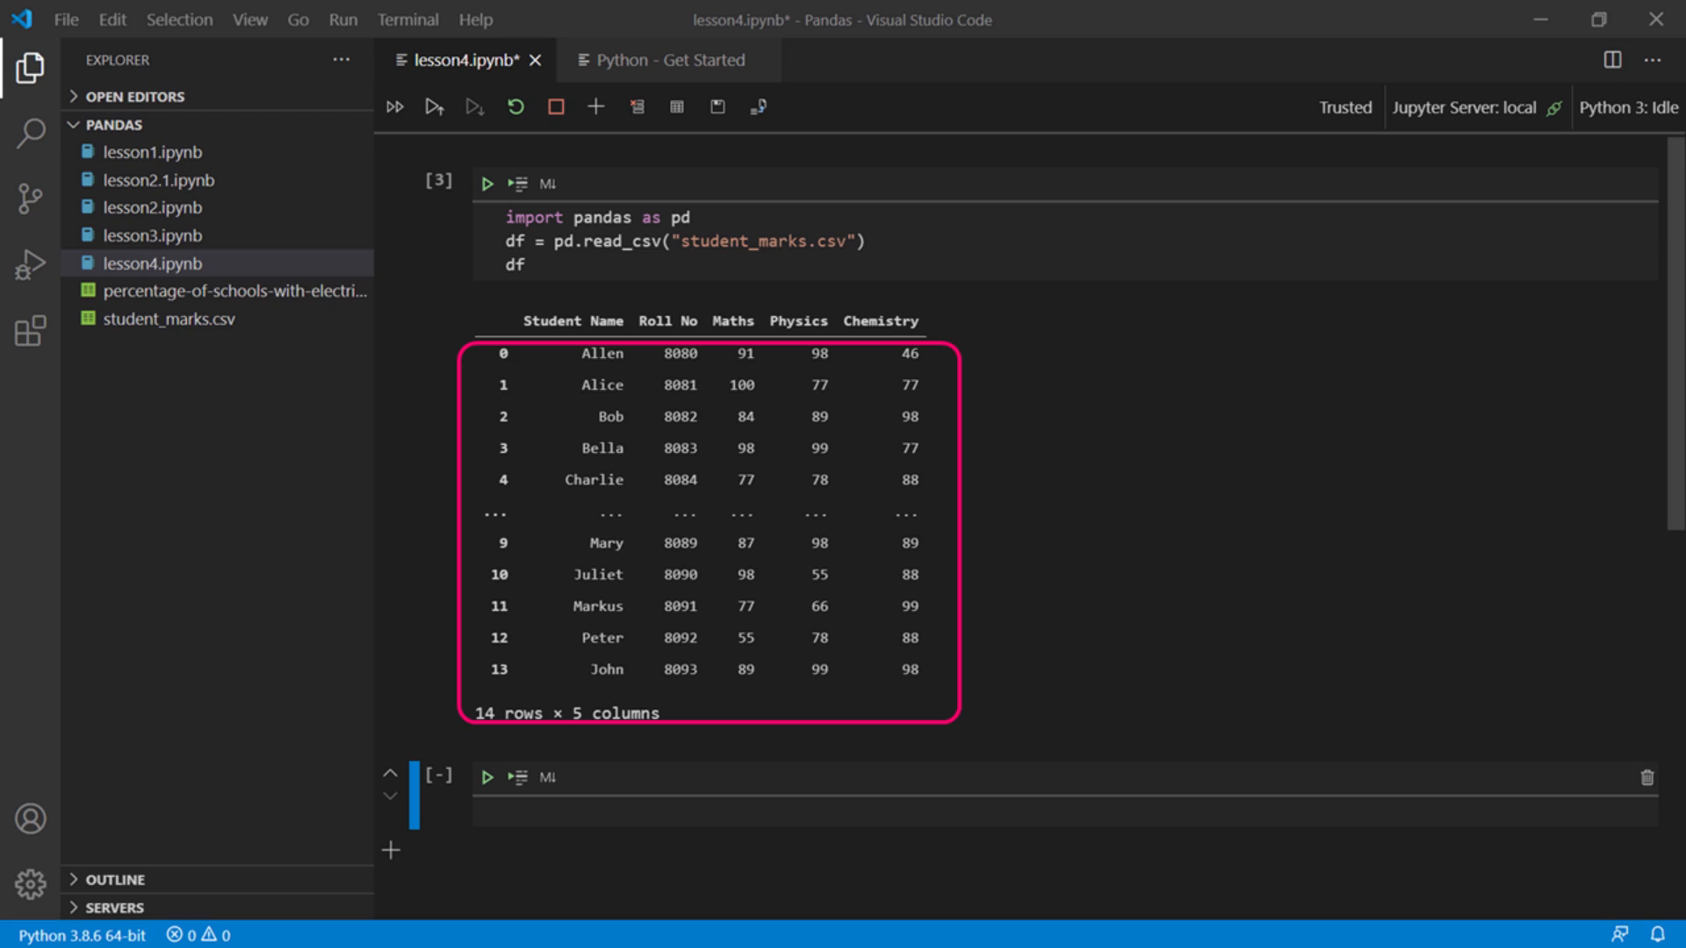
type("pd.set_option(\"display.max_rows\", 0)")
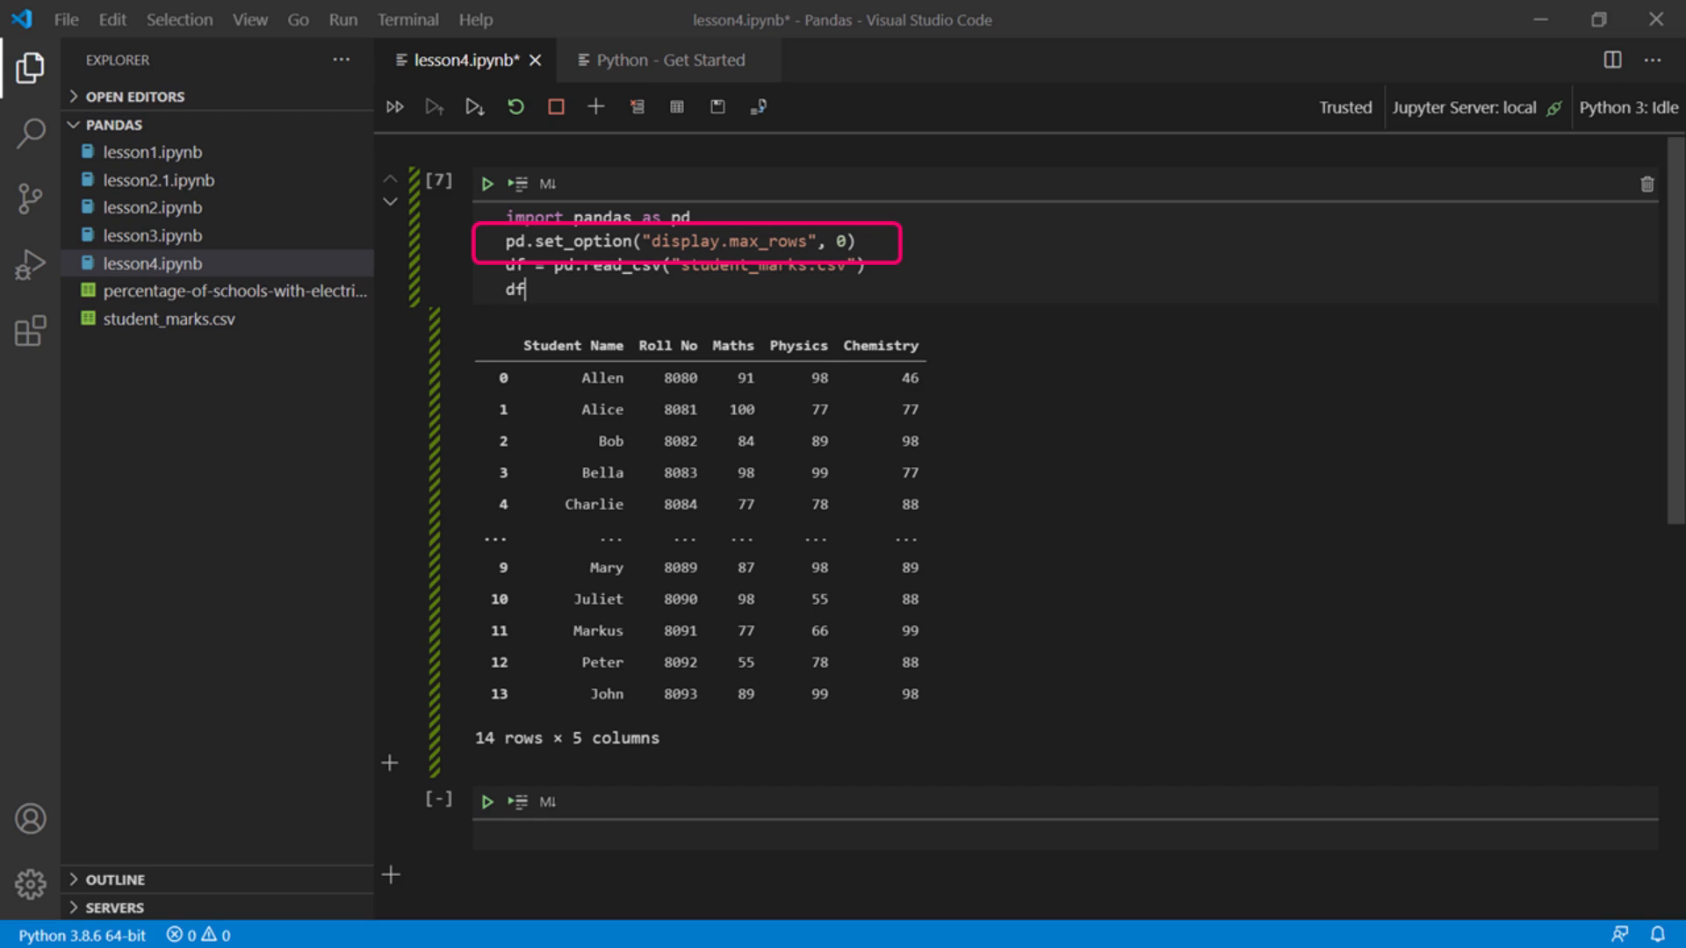
Rerun the cell so all 14 rows show, then start a type(df) cell
left_click(486, 182)
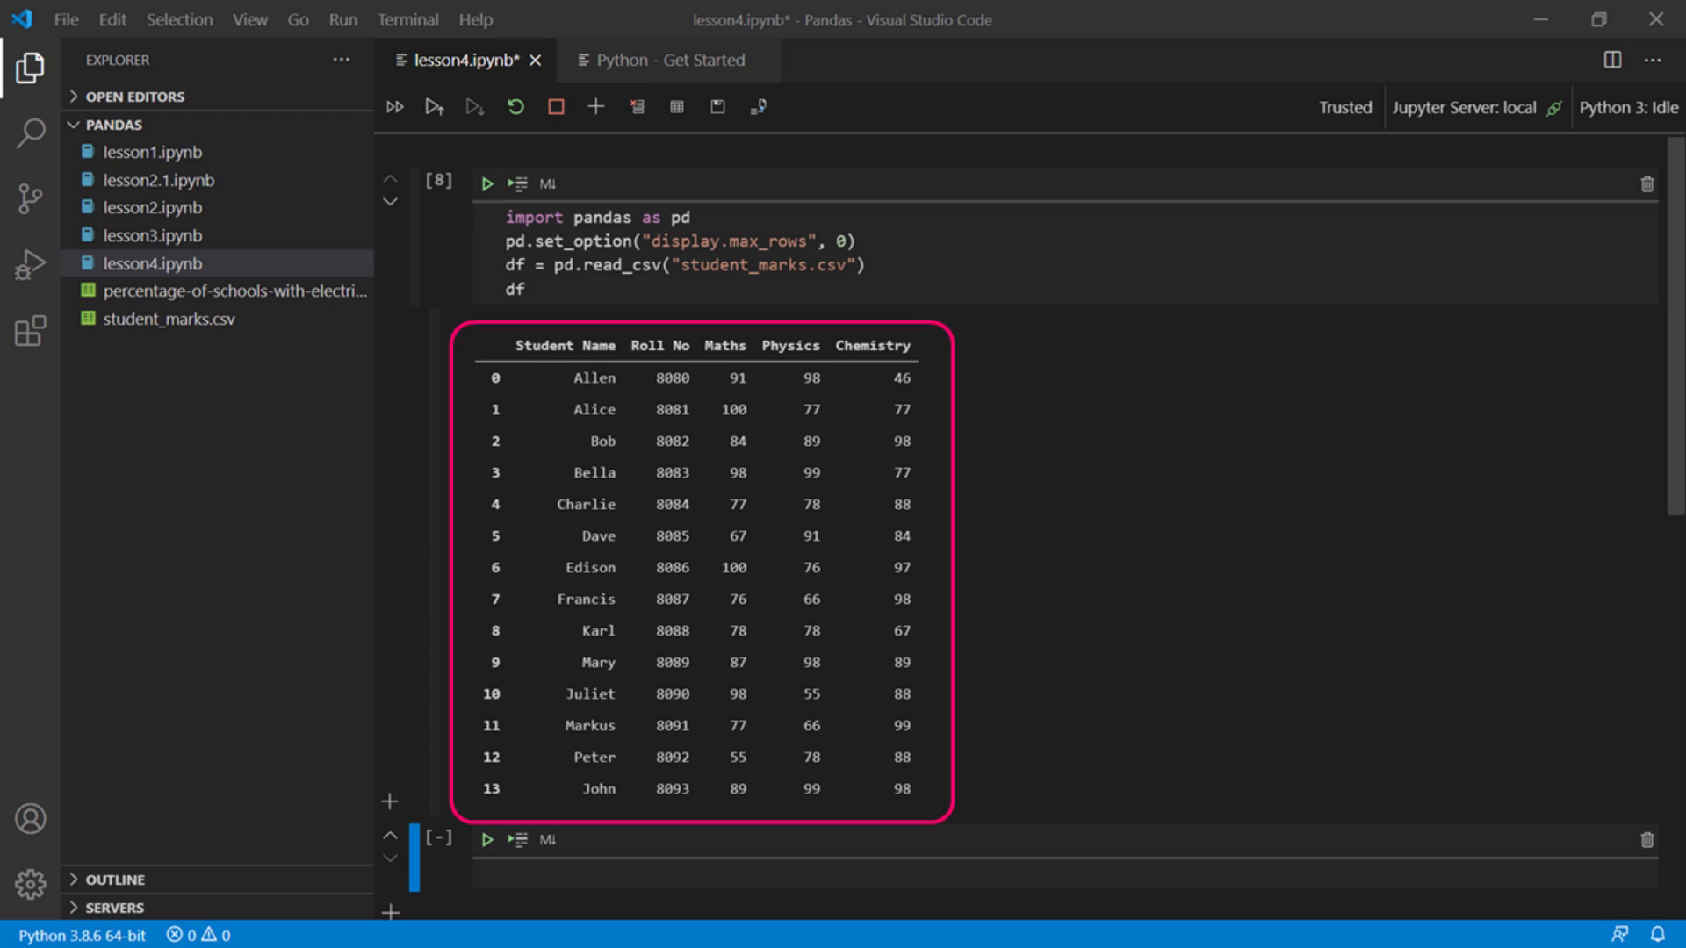
type("type(df)")
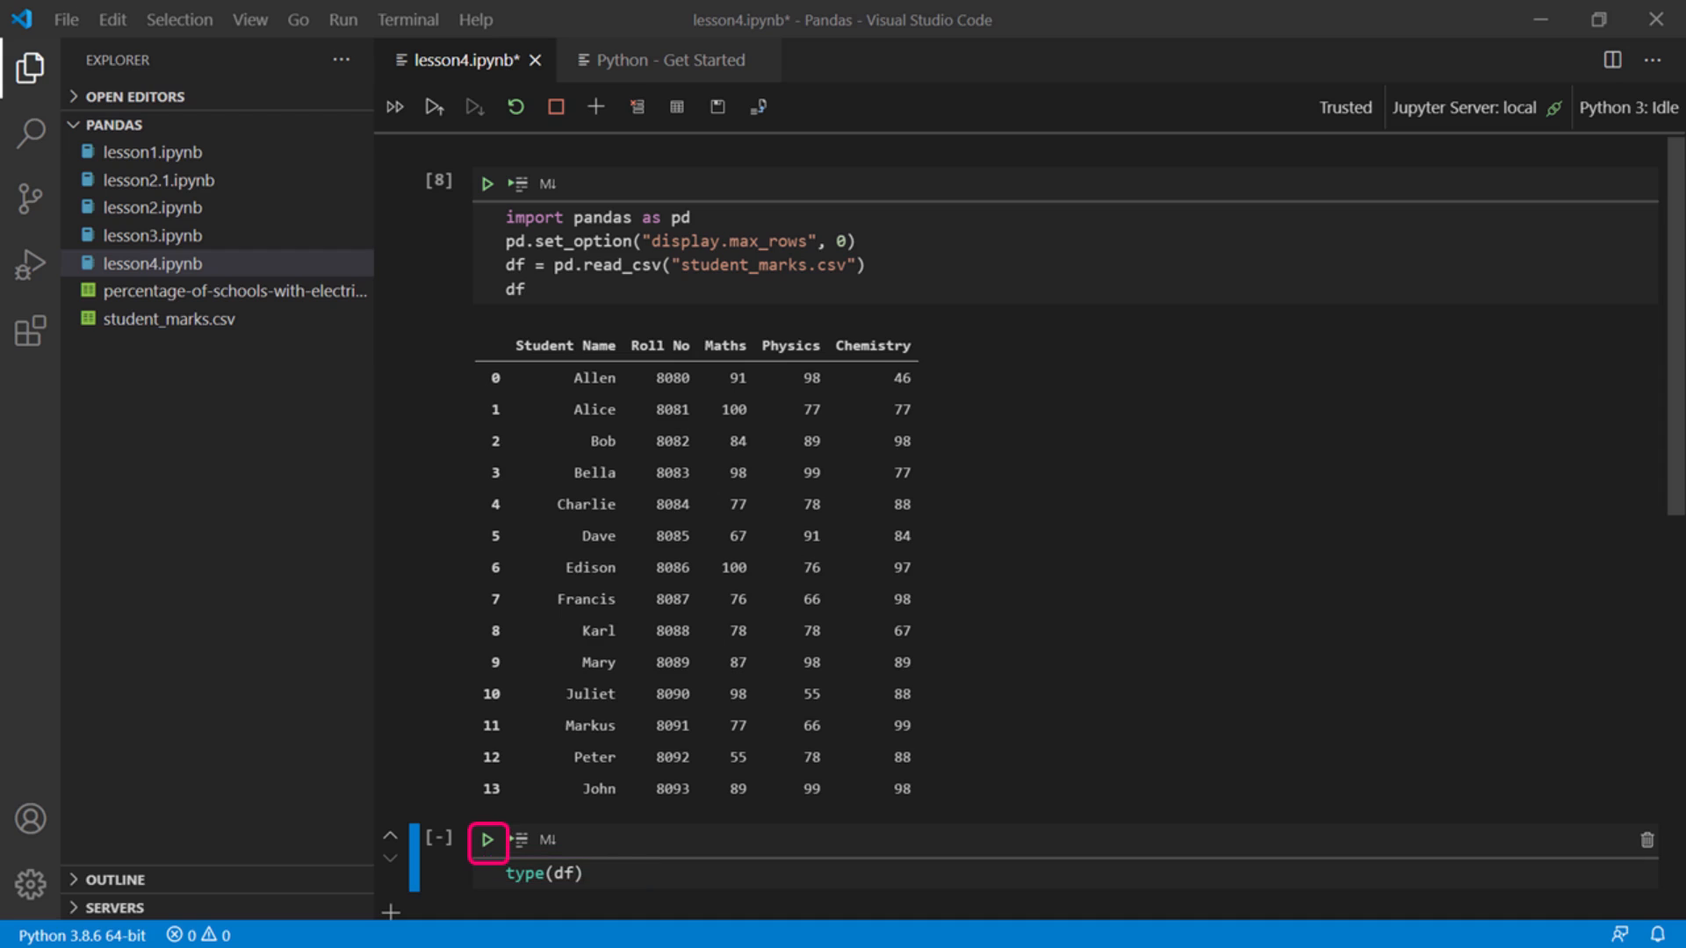
Confirm df is a DataFrame and define s1 as a Series for Mike, roll 8094, with his marks
left_click(487, 841)
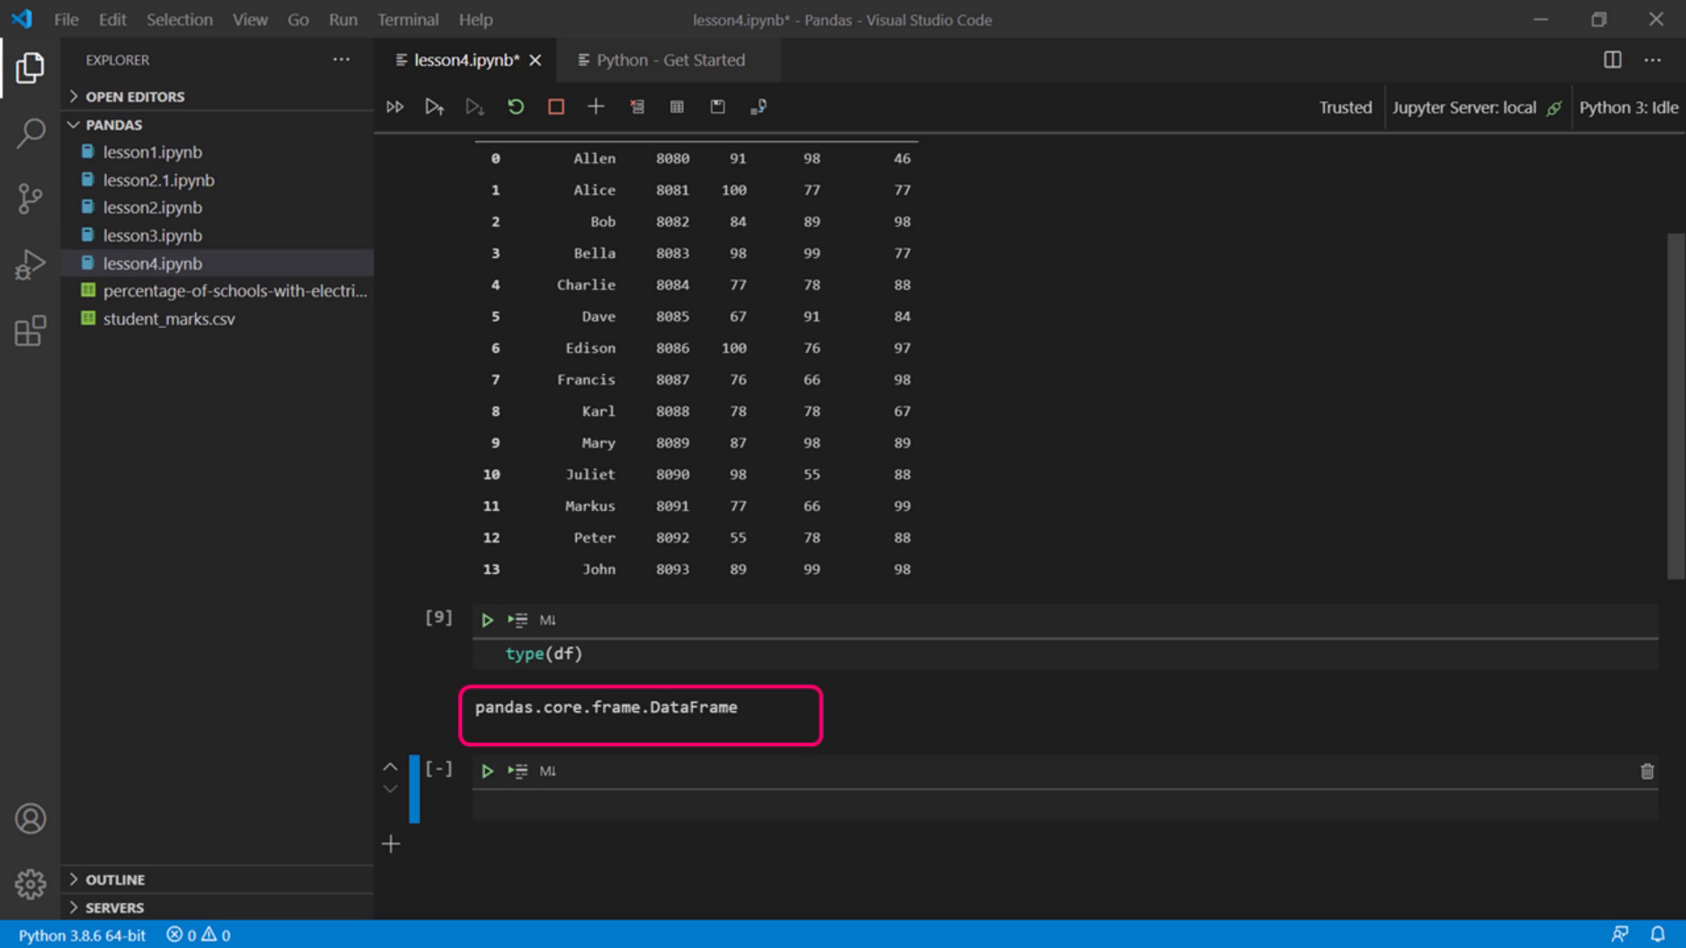
type("s1=pd.Series(data={\"Student Name\":\"Mike\",\"Roll No\":8094,\"Maths\":78,\"Physics\":56,\"Chemistry\":99})")
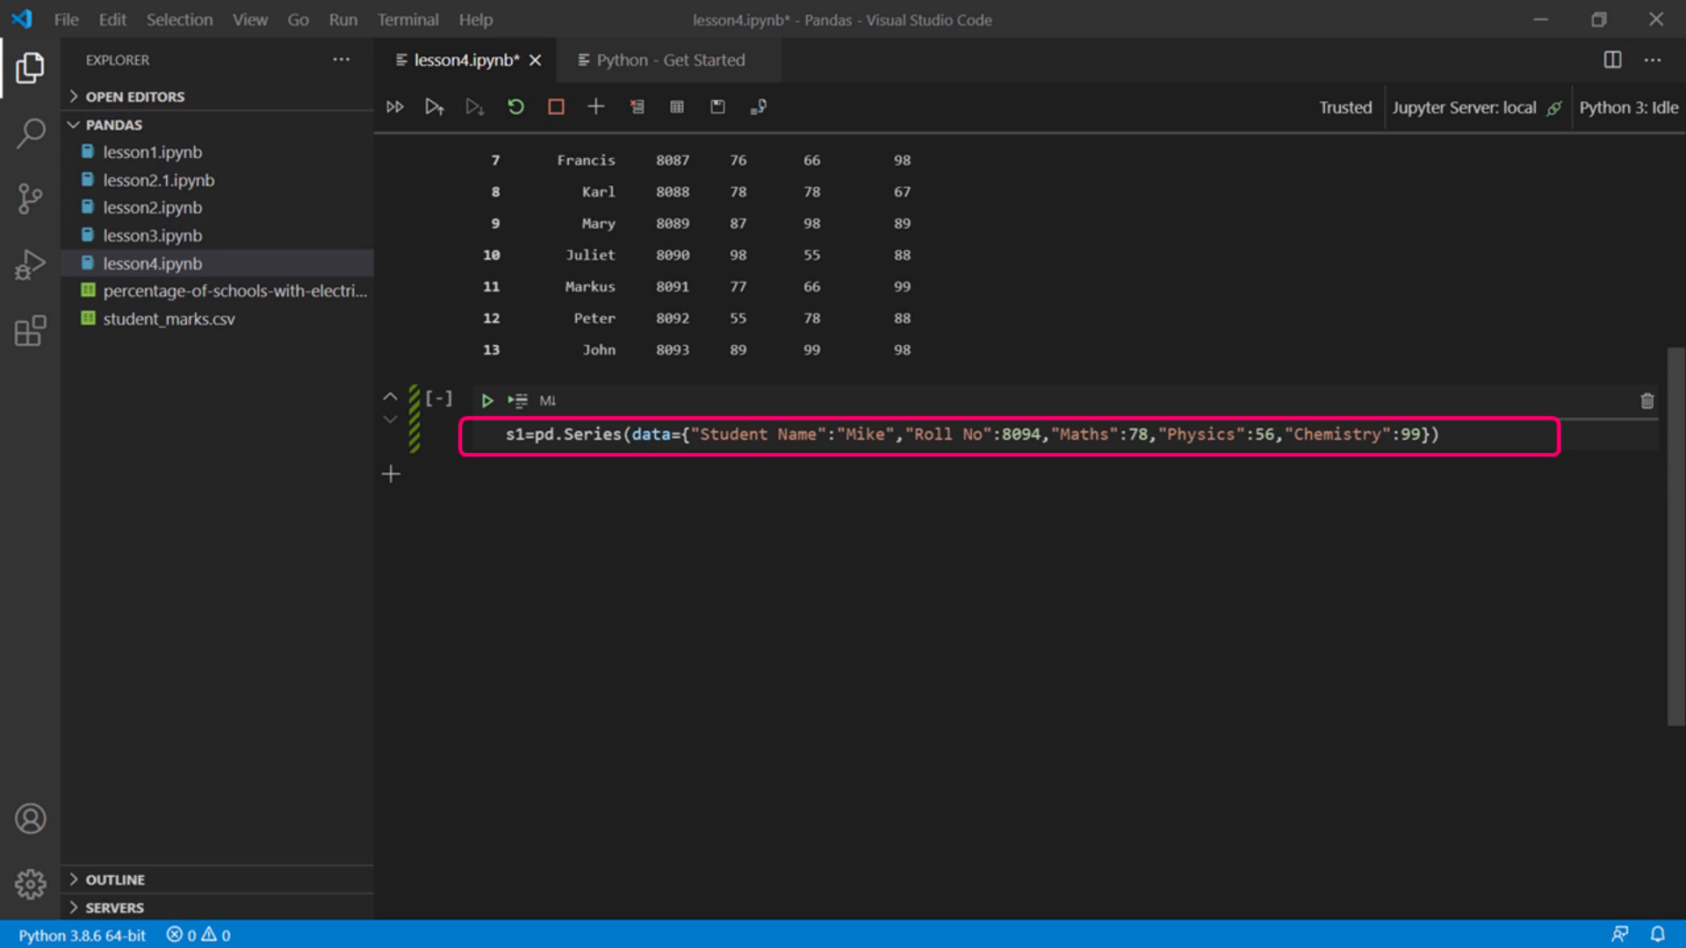
Append s1 with ignore_index=True so Mike becomes row 14, then define s2 with 15 marks
type("df.append(s1,ignore_index=True)")
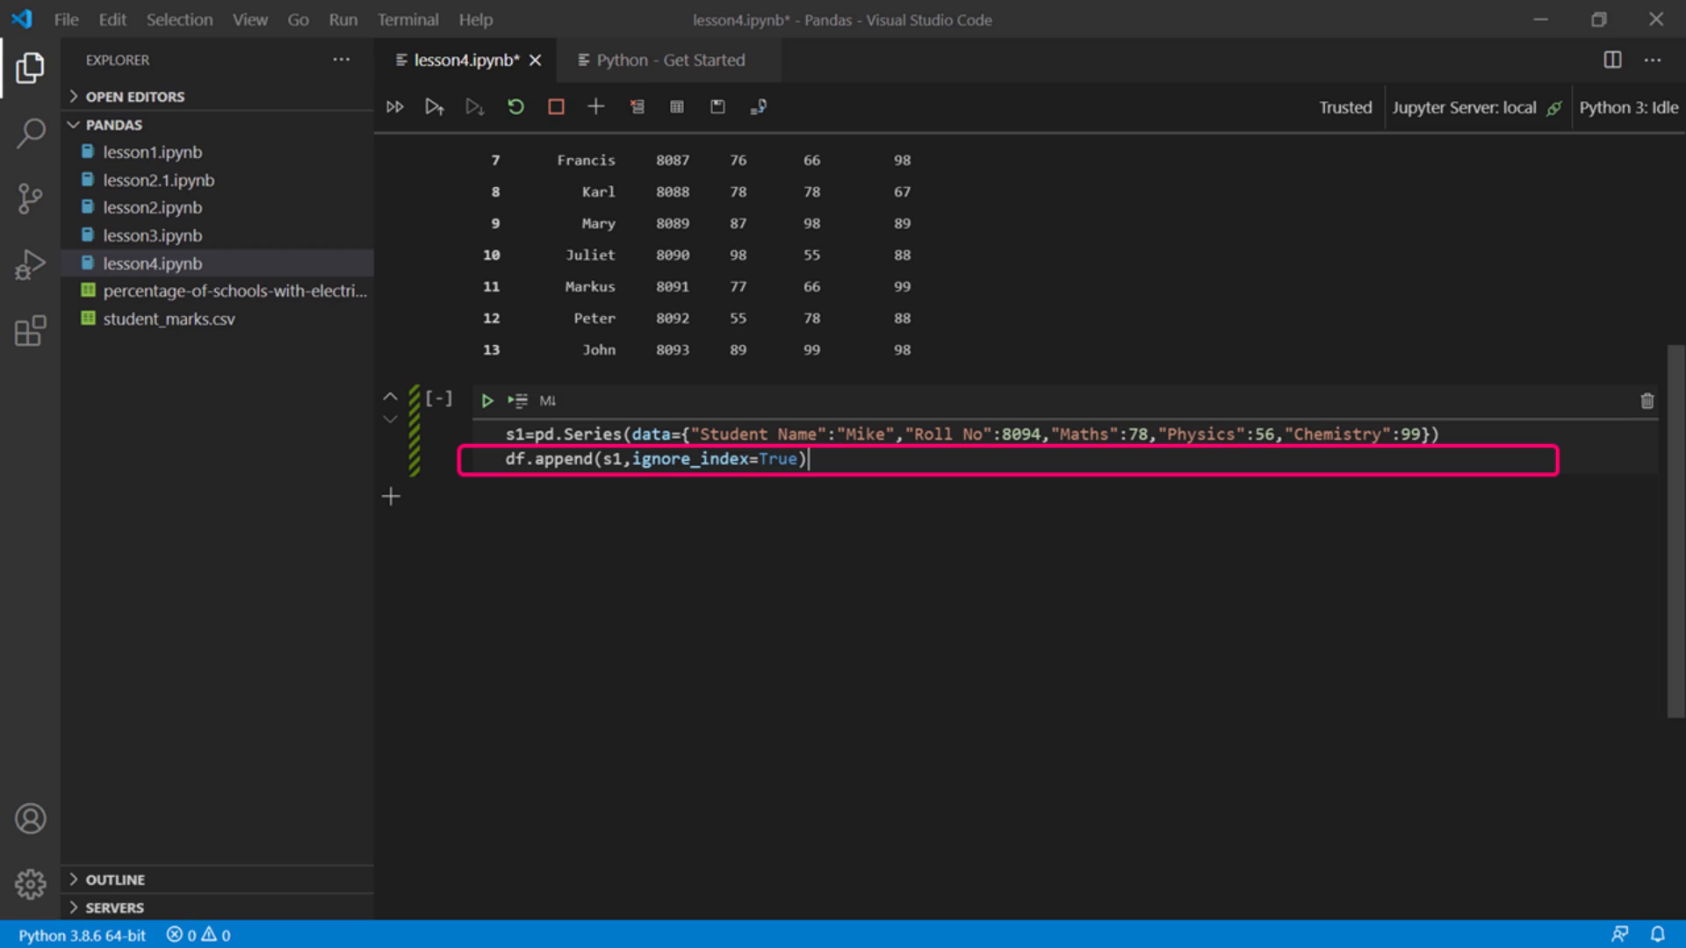
left_click(487, 400)
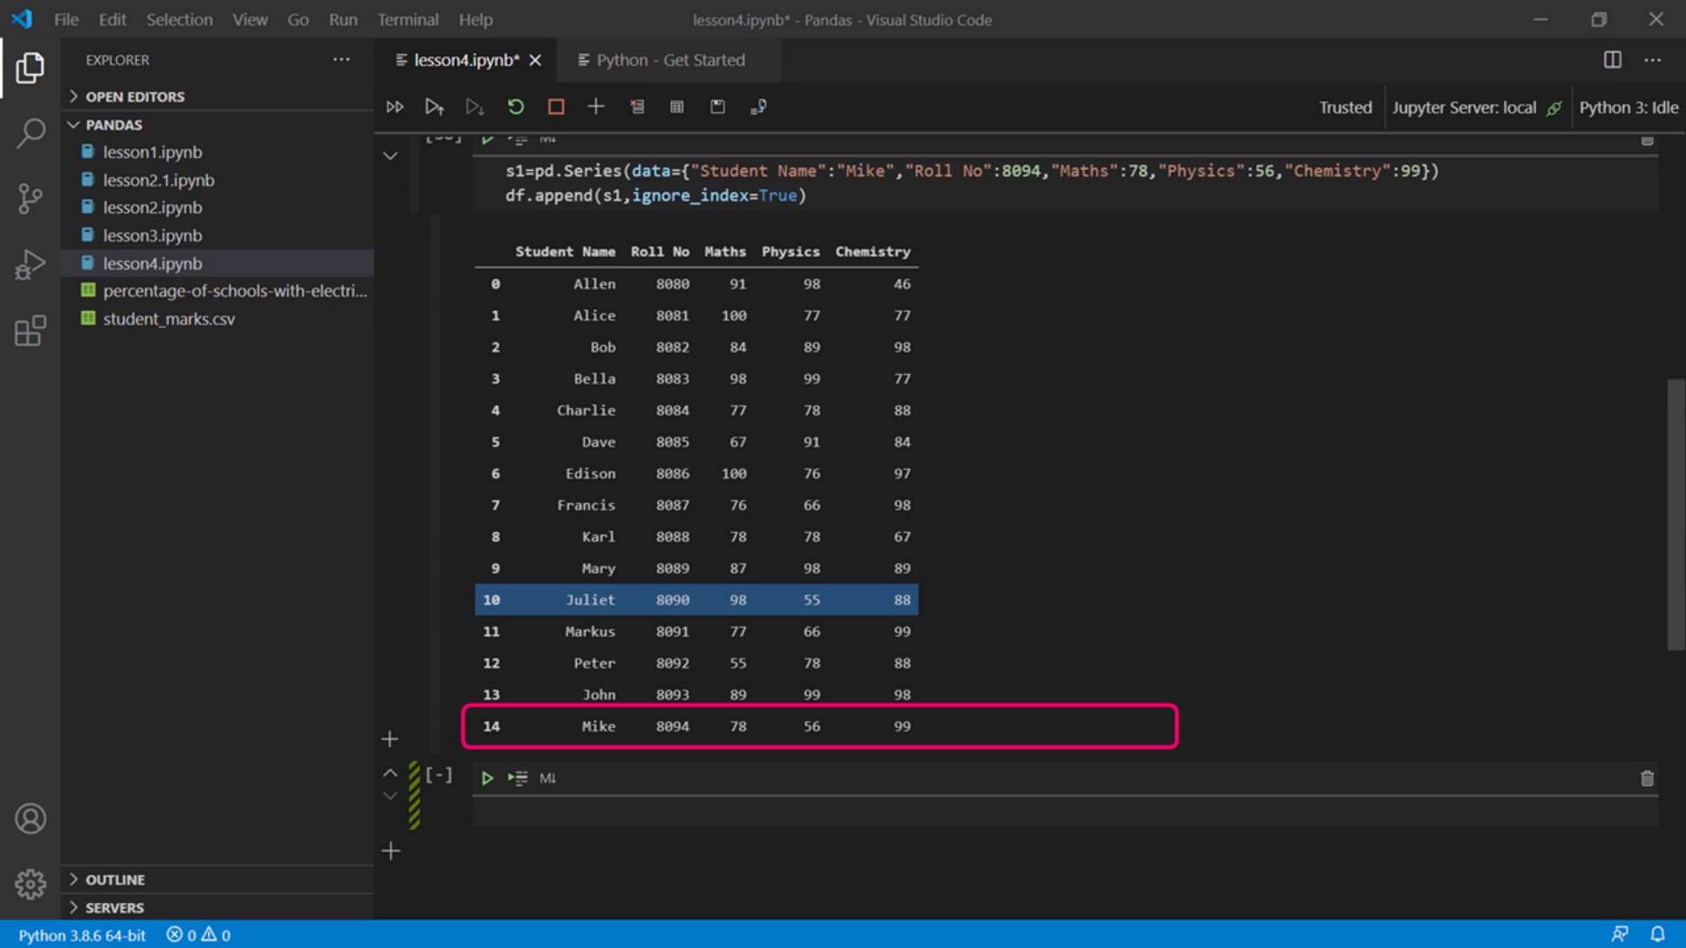
type("s2=pd.Series([99,98,67,78,87,67,99,66,77,87,88,99,55,79,80])")
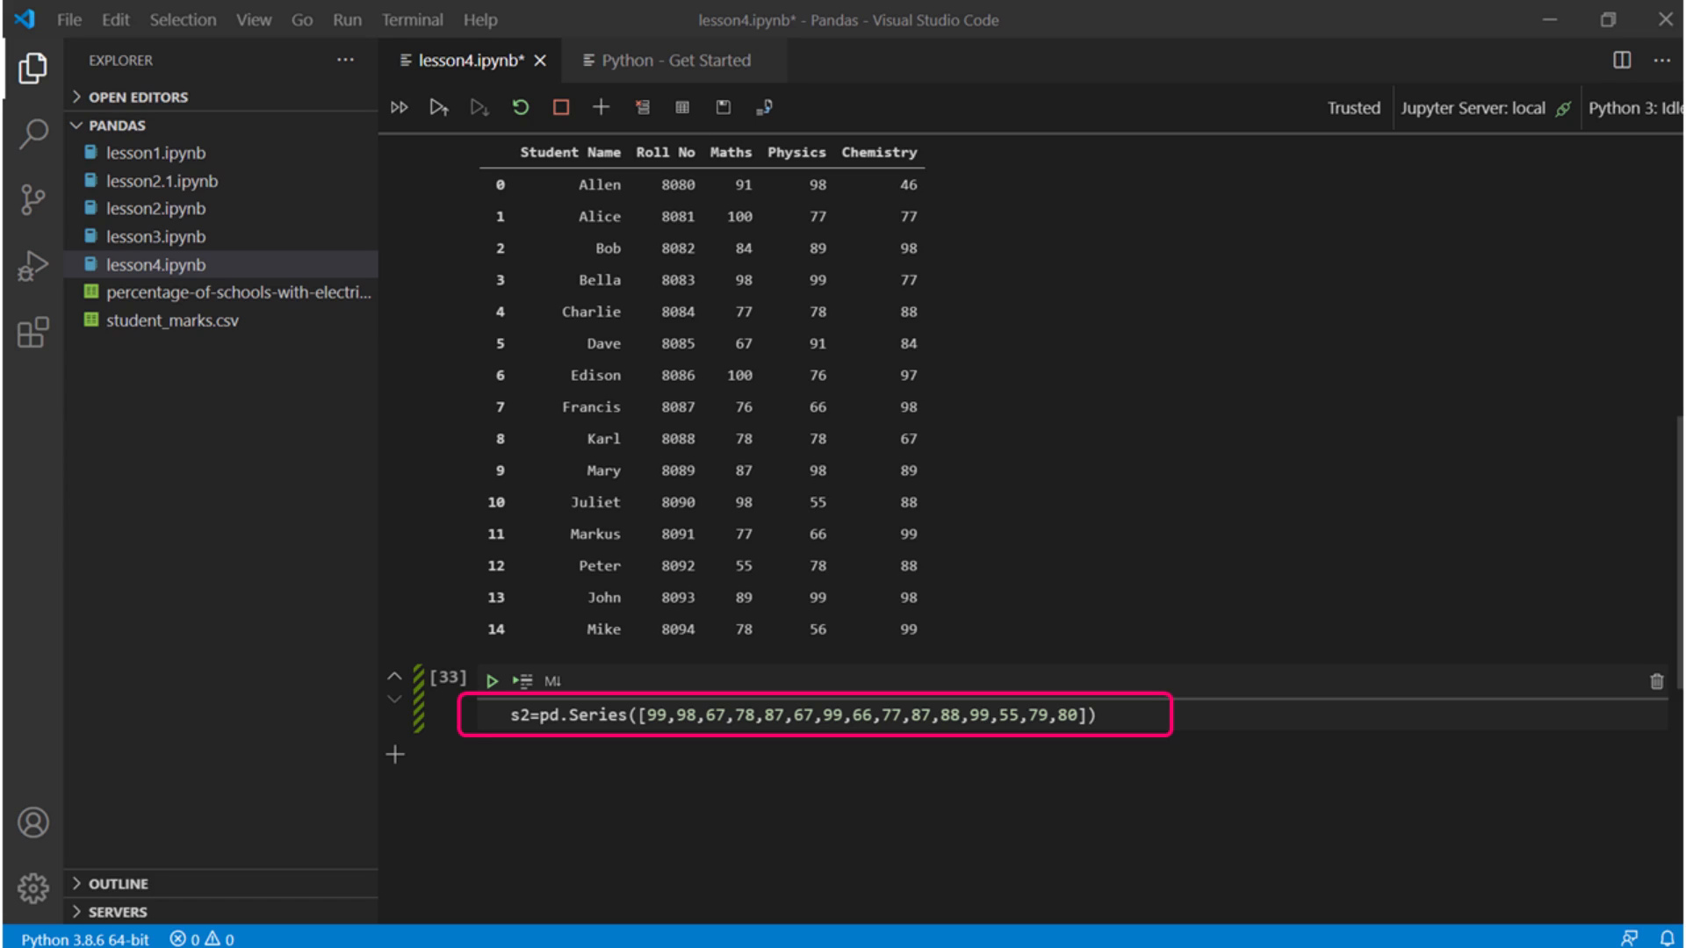
Insert s2 as a "Computer Science" column at position 5 with df.insert
type("df.insert(5,\"Computer Science\", s2)")
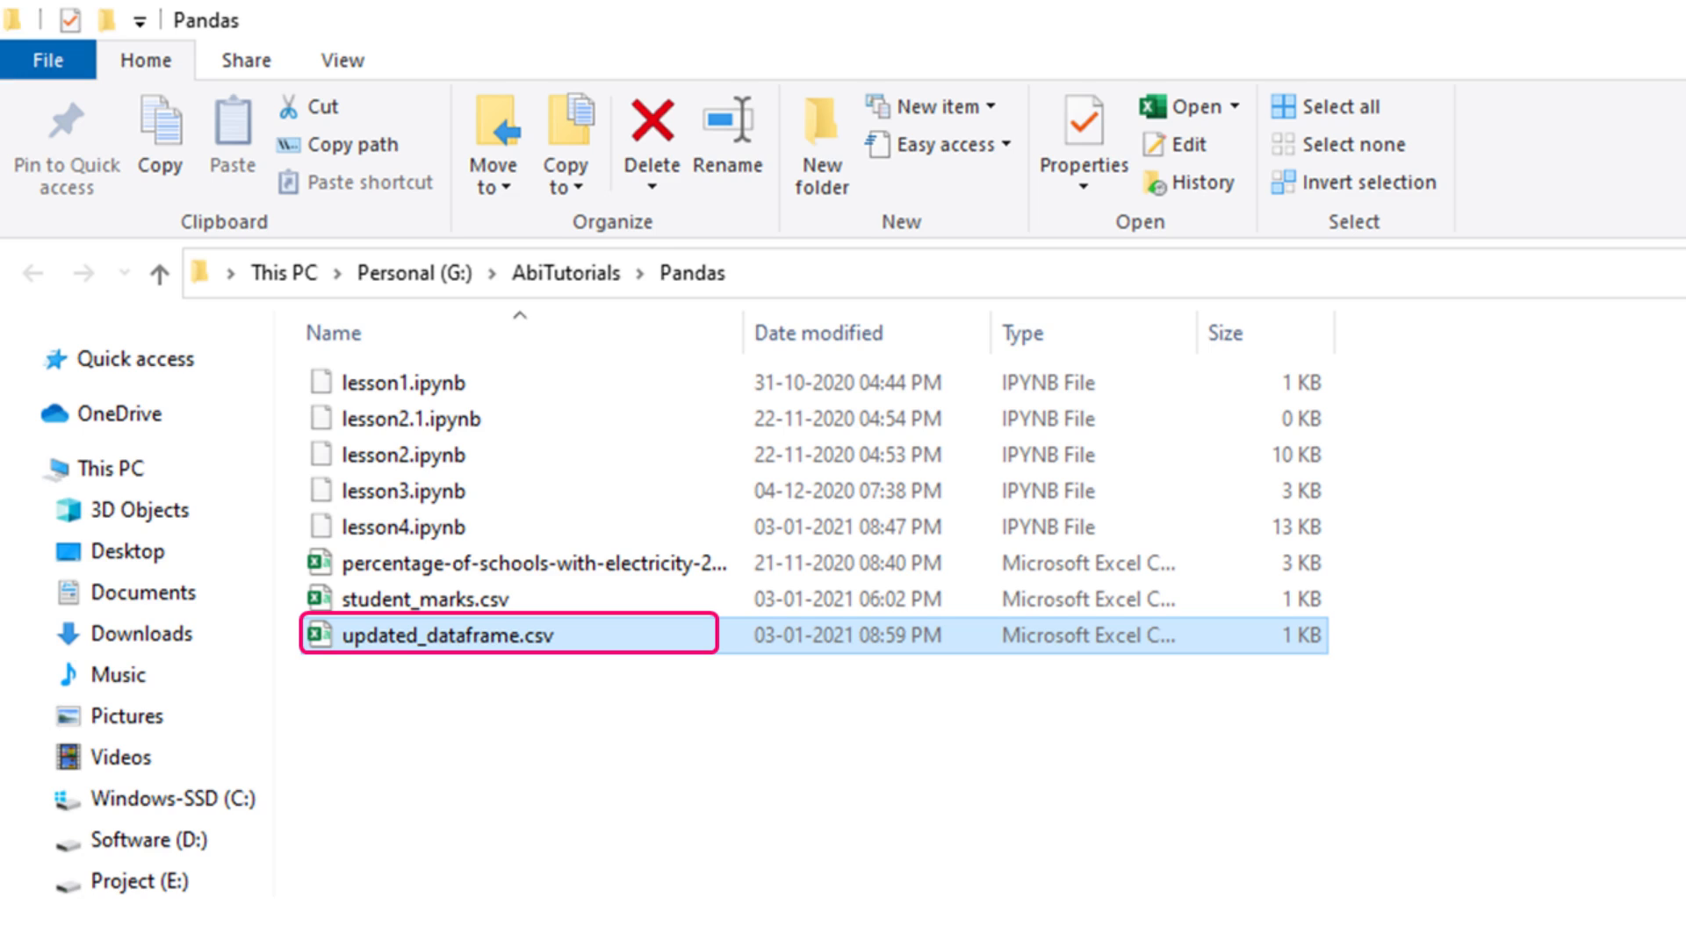
Open updated_dataframe.csv from the Pandas folder in Excel
double_click(430, 635)
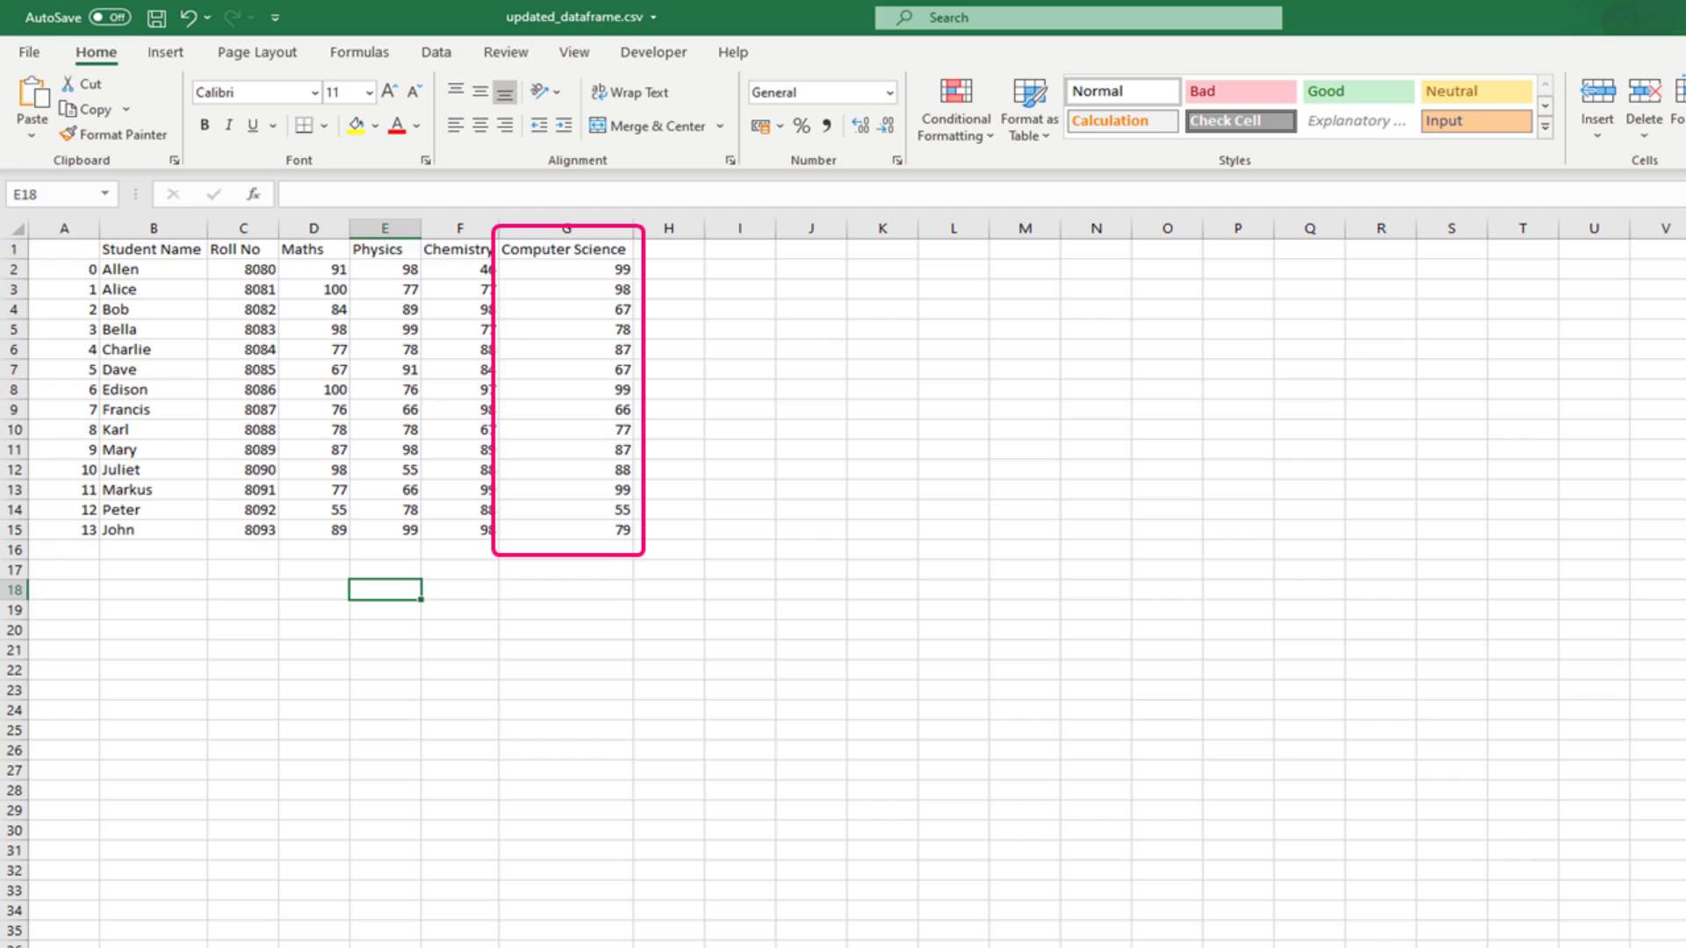